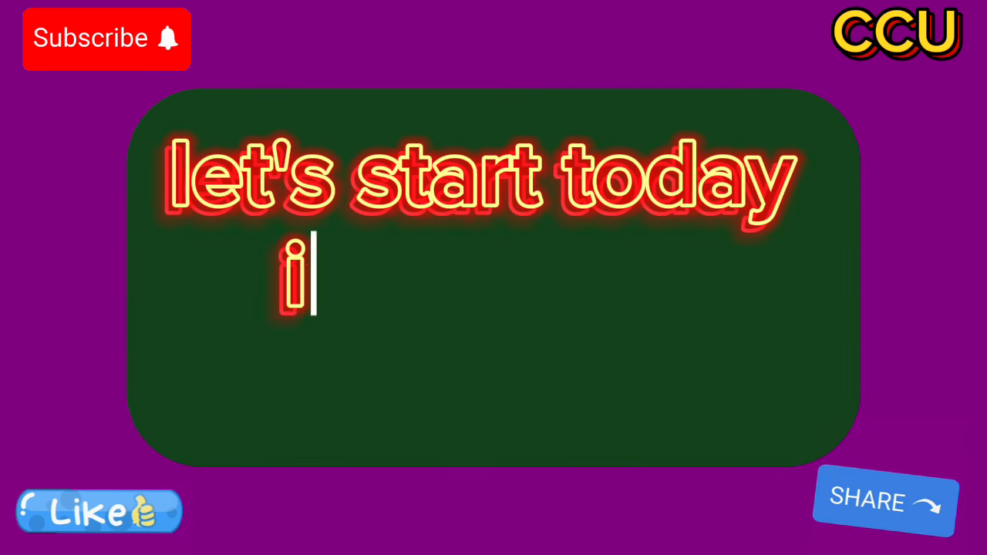
pyautogui.write('the source are so')
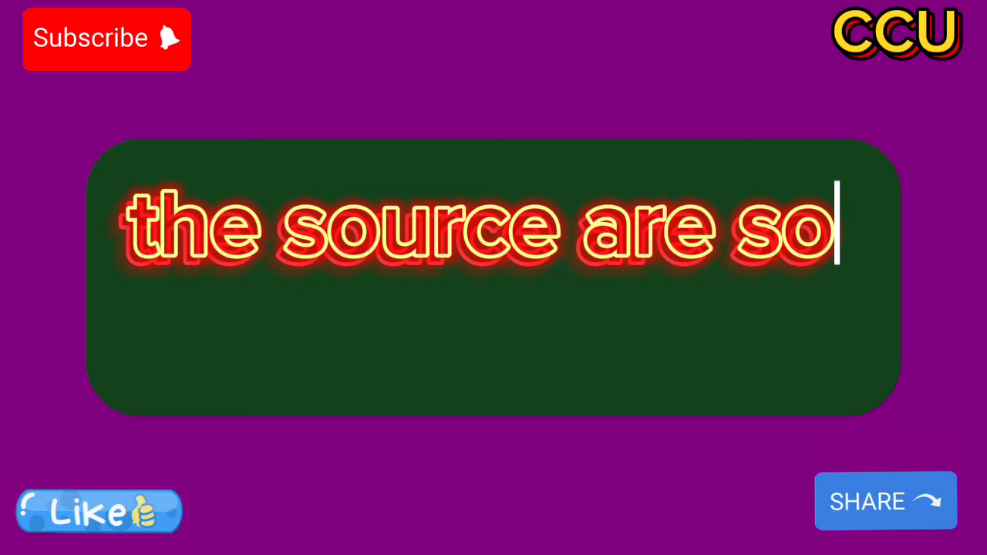